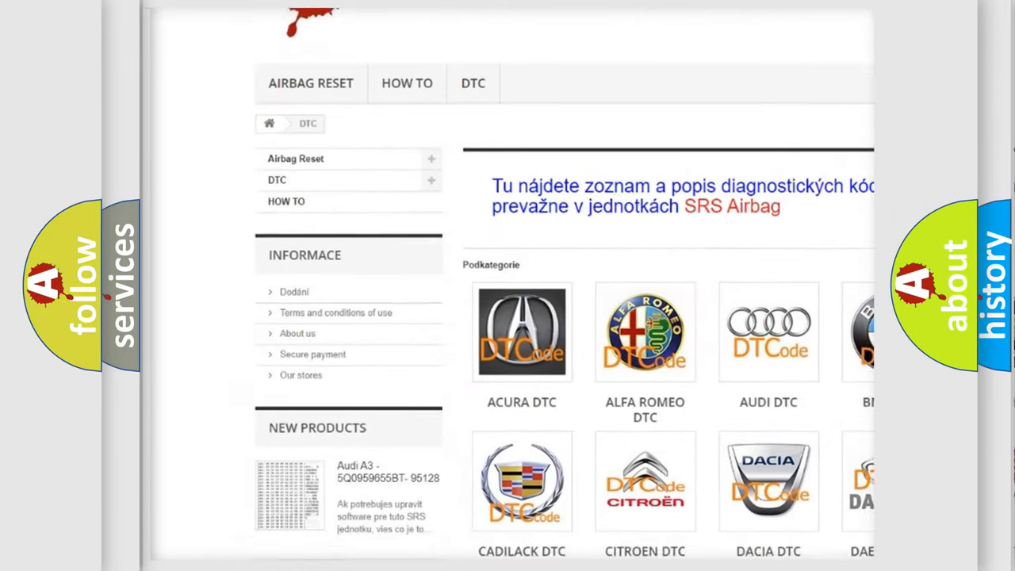
{"action": "scroll", "scroll_direction": "down", "scroll_amount": 3}
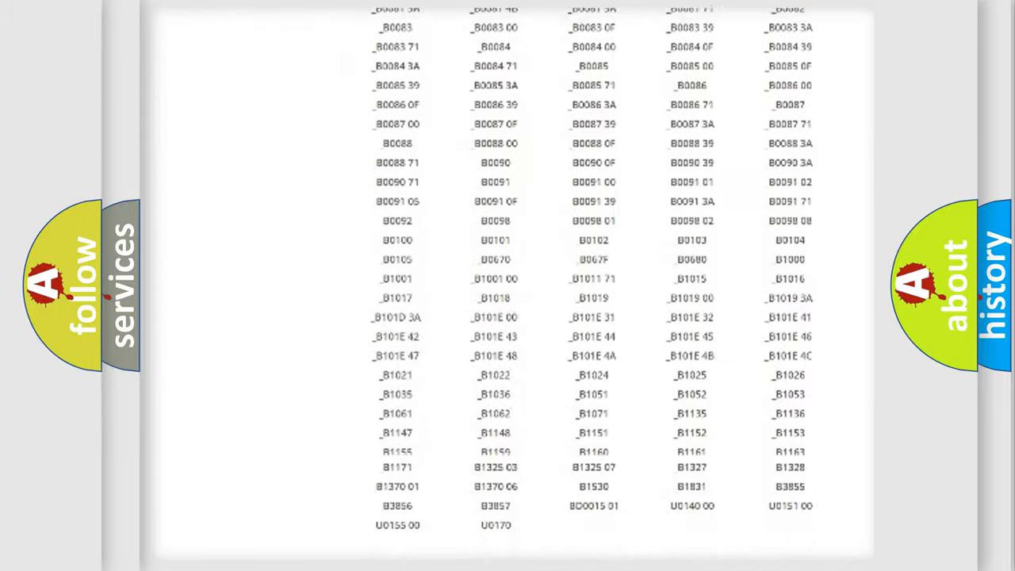
{"action": "scroll", "scroll_direction": "up", "scroll_amount": 3}
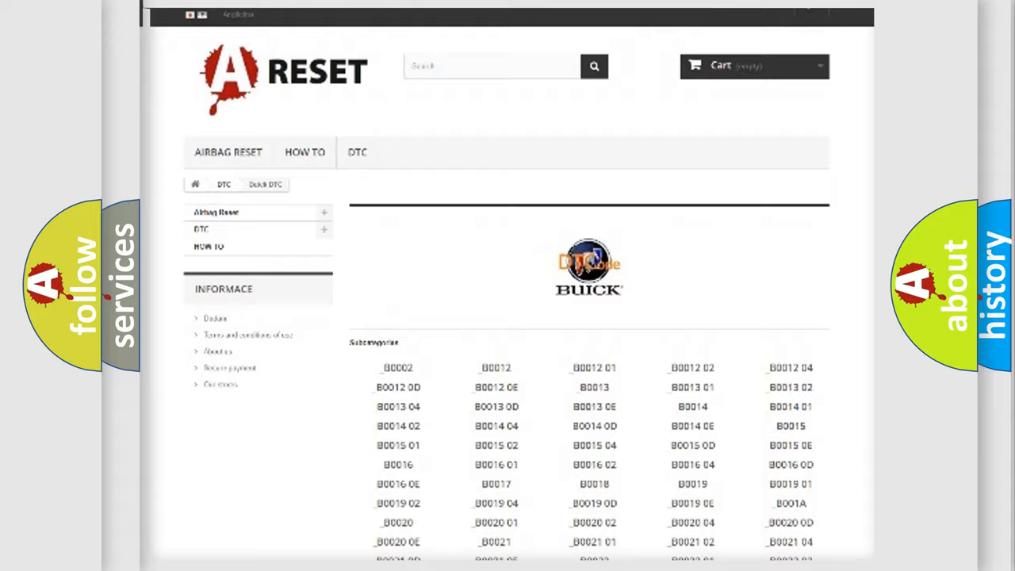